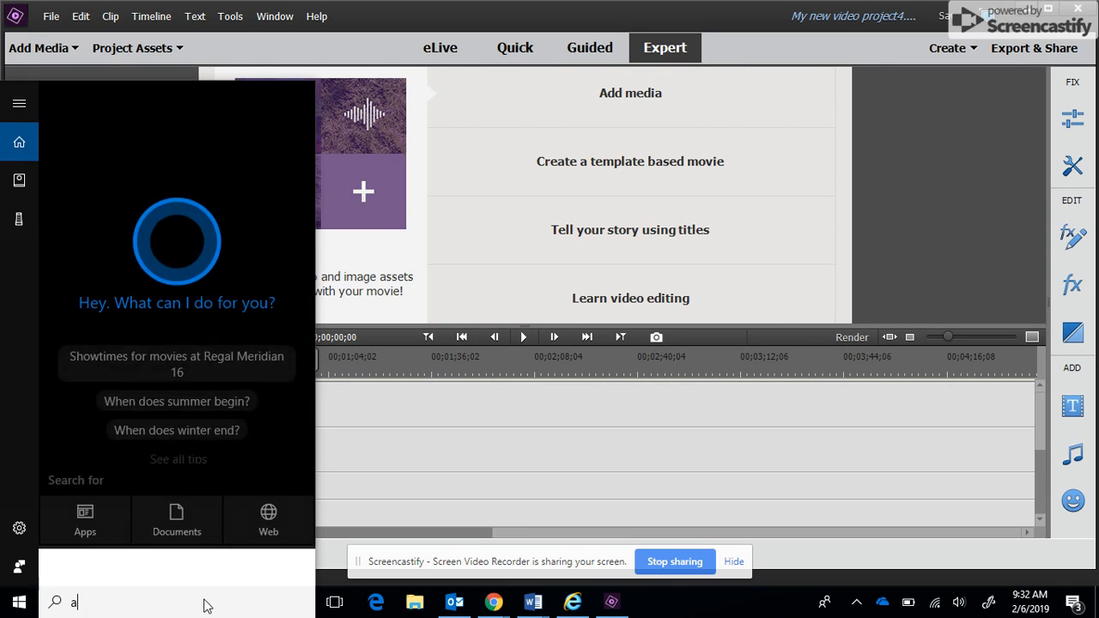
# Search Windows for Adobe Premiere Elements 2018 to launch it
pyautogui.write('dobe p')
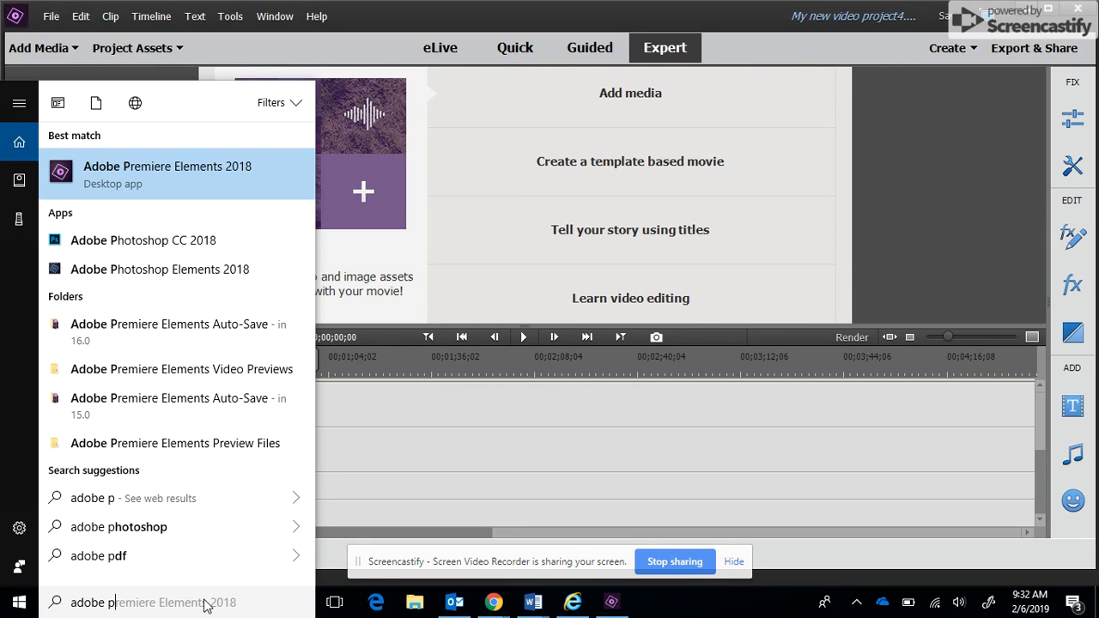
pyautogui.moveTo(168, 192)
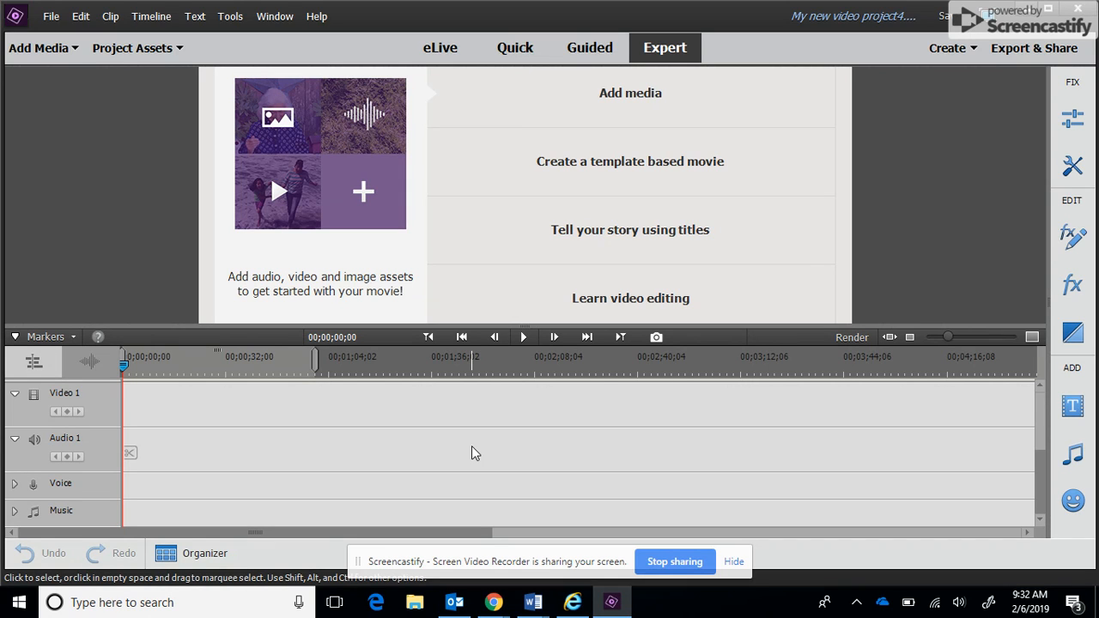
pyautogui.moveTo(544, 140)
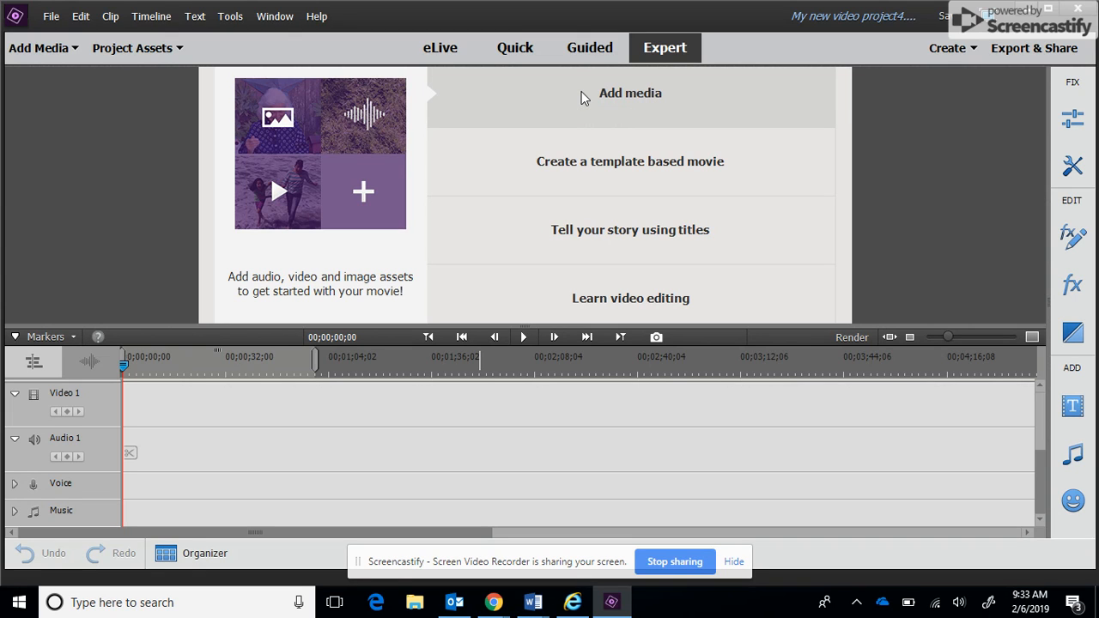
# Import the island beach picture island.jpg through Add Media
pyautogui.click(37, 47)
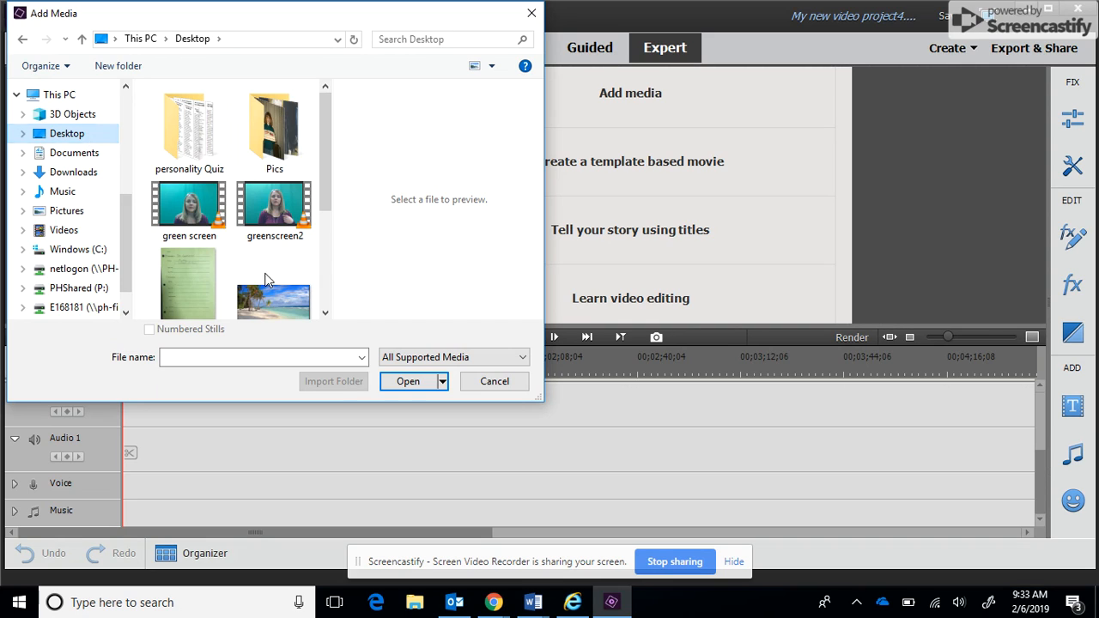
pyautogui.click(274, 283)
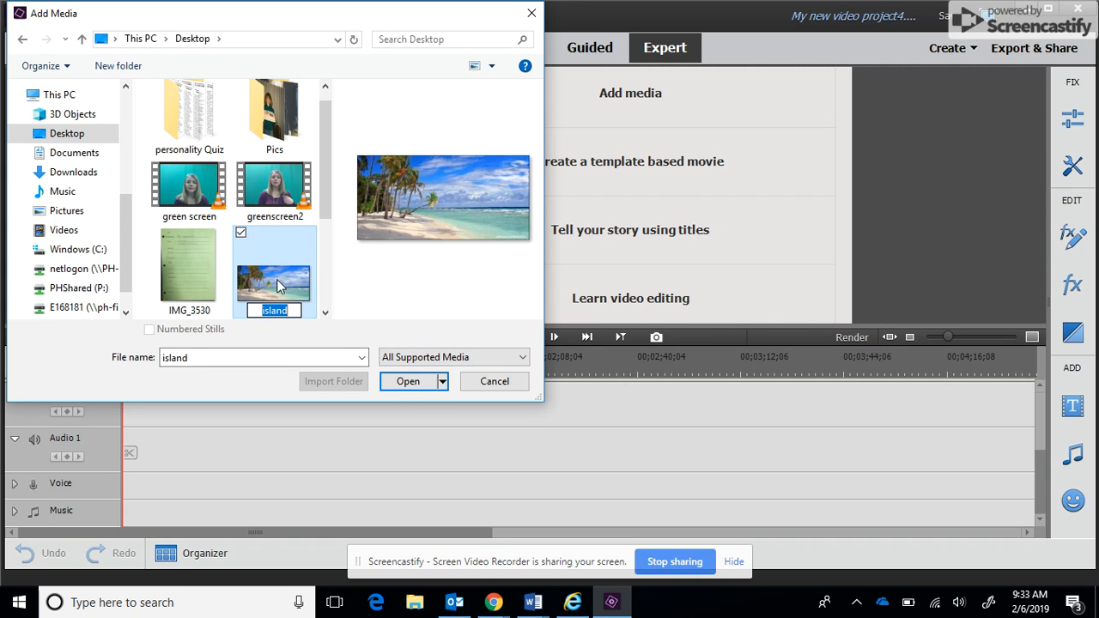
pyautogui.click(408, 381)
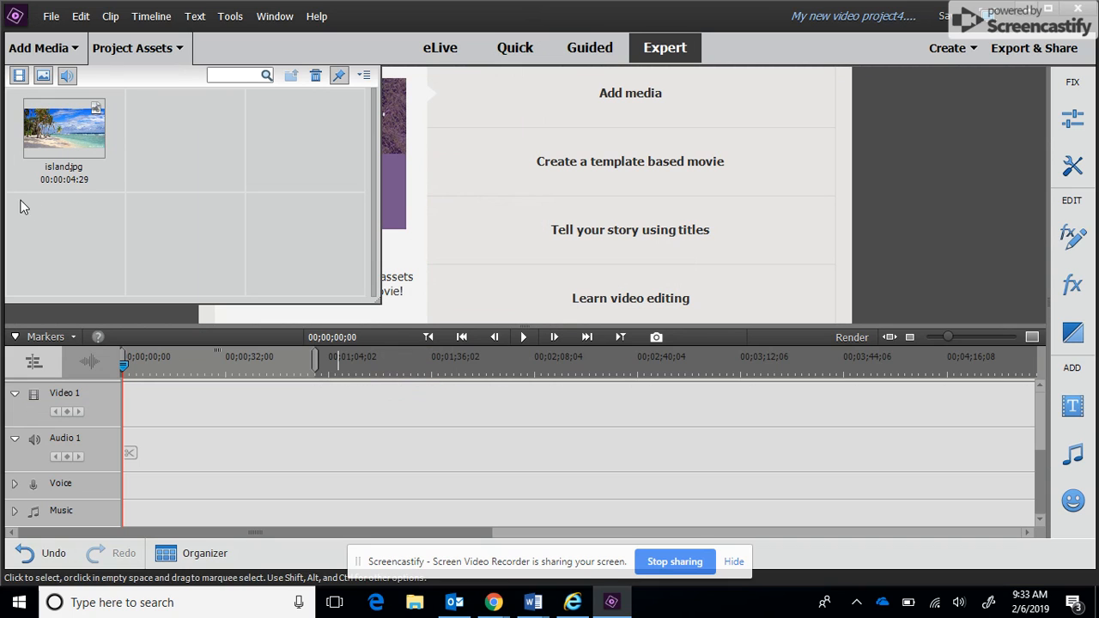
# Place island.jpg on Video 1, extend it to 00;00;49;05, and close Project Assets
pyautogui.moveTo(63, 127); pyautogui.dragTo(172, 404)
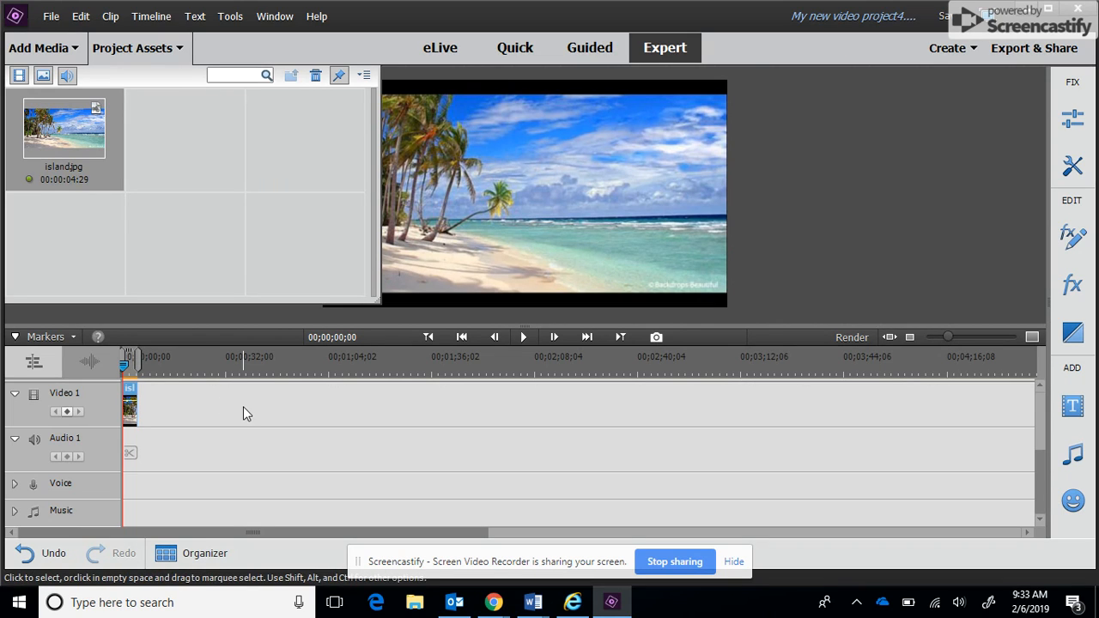
pyautogui.moveTo(140, 411)
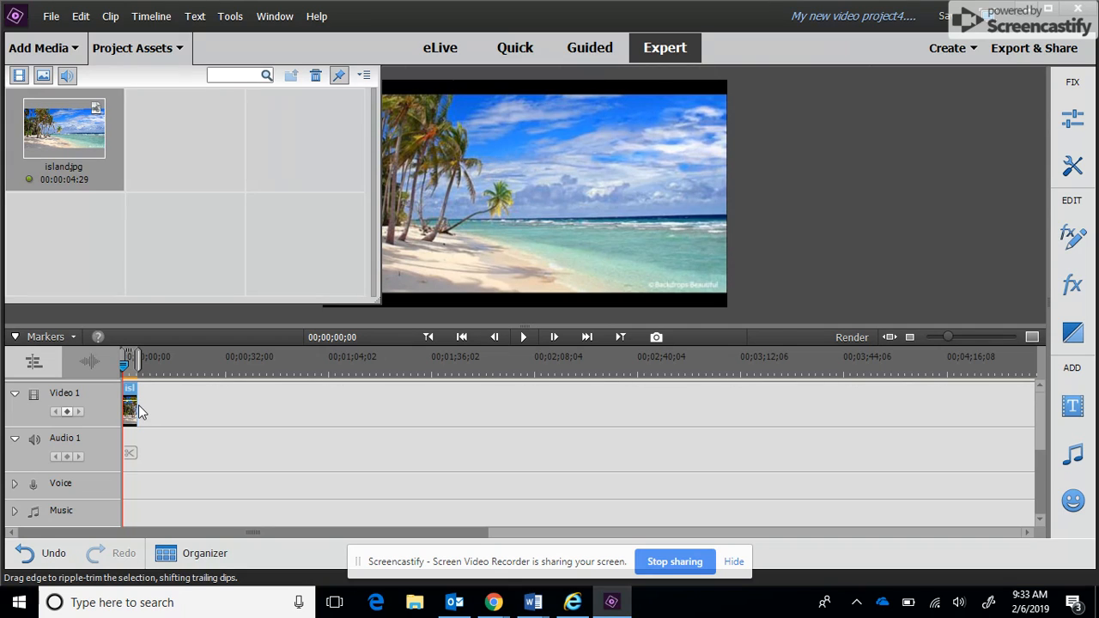
pyautogui.moveTo(131, 403); pyautogui.dragTo(268, 403)
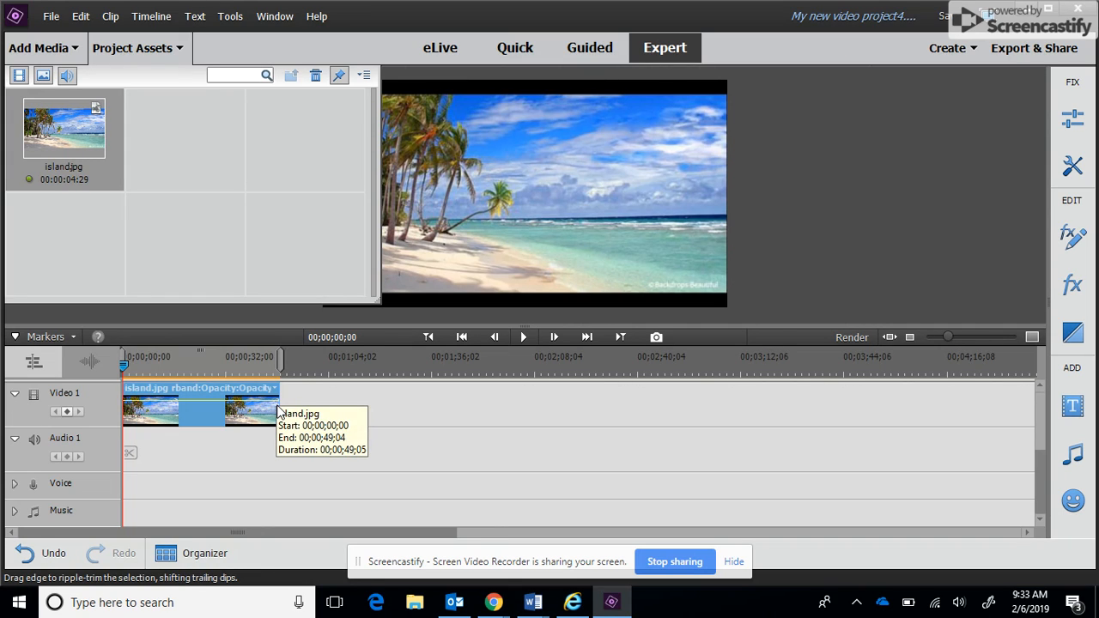
pyautogui.moveTo(206, 215)
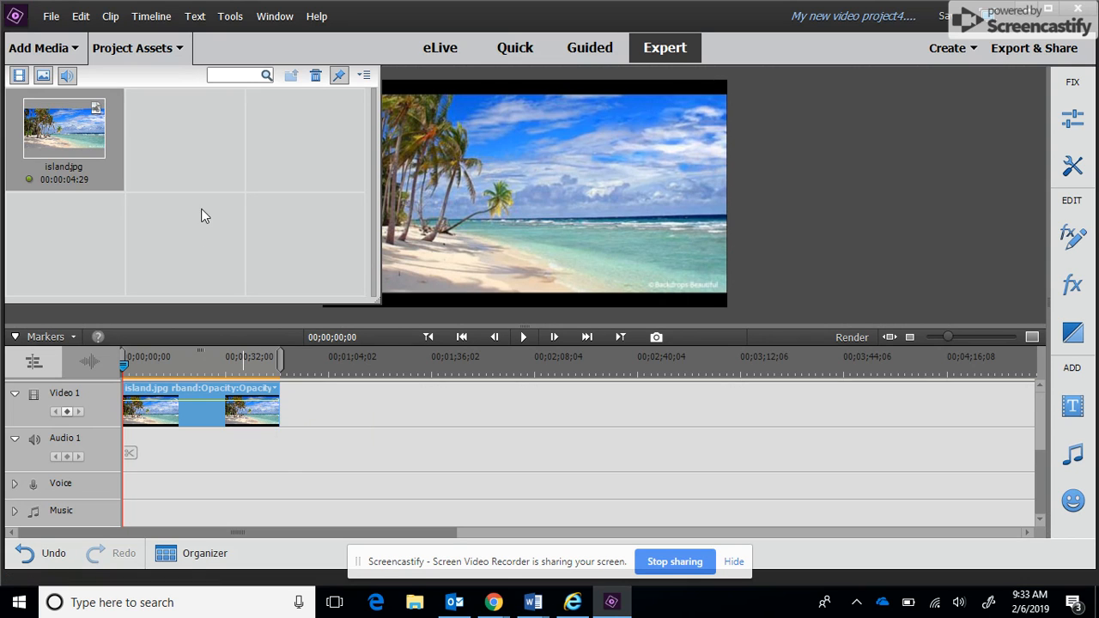
pyautogui.click(138, 47)
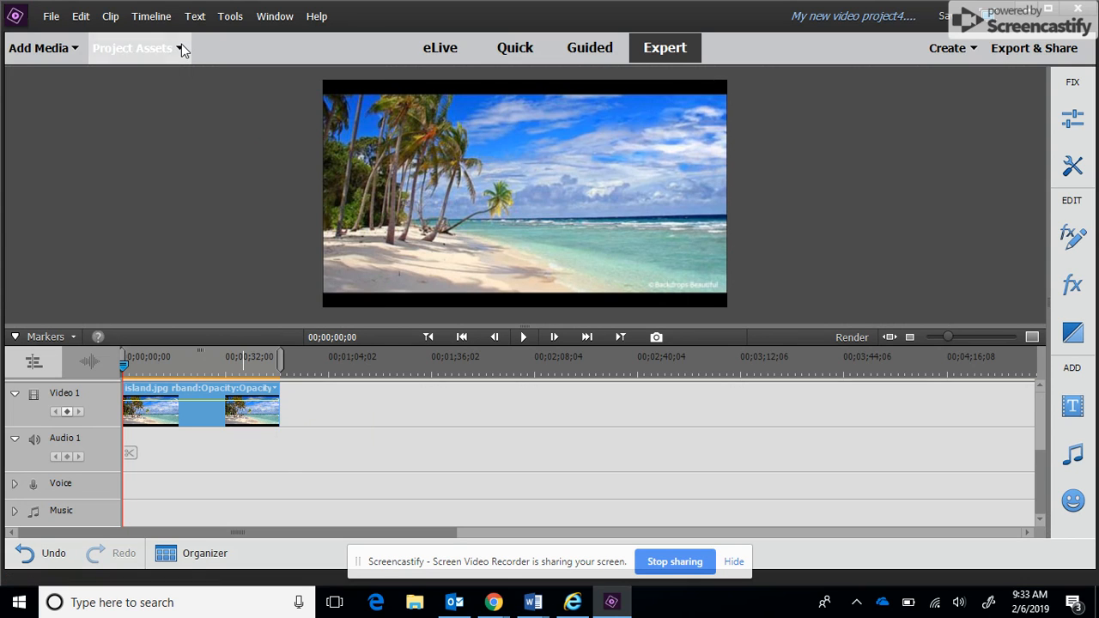
# Import greenscreen2.mp4 via Add Media and place it on Video 2
pyautogui.click(39, 47)
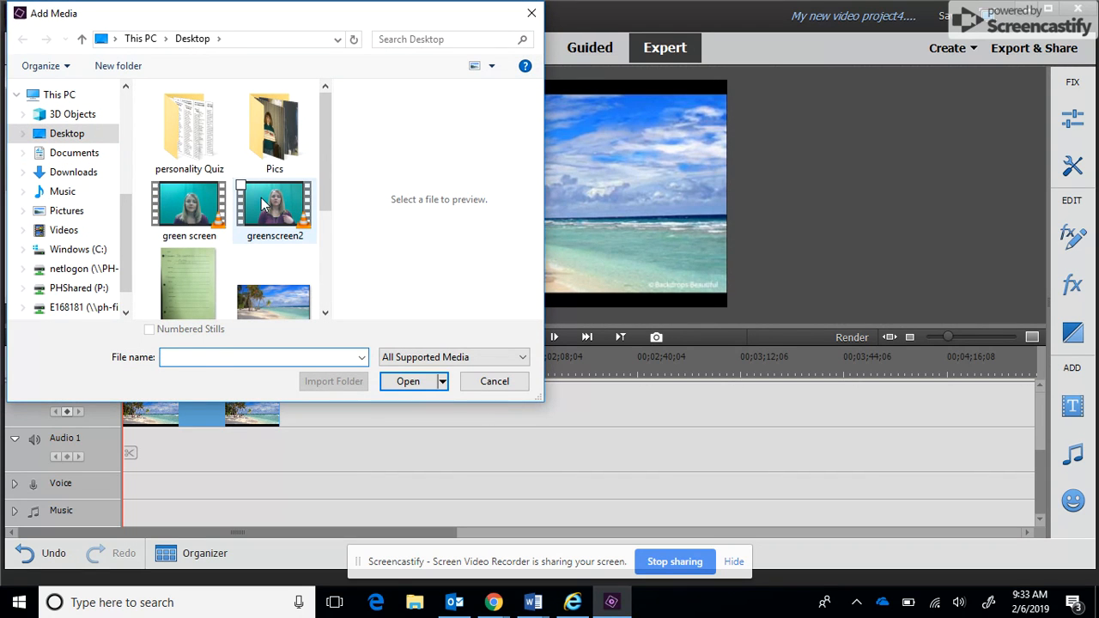
pyautogui.click(408, 381)
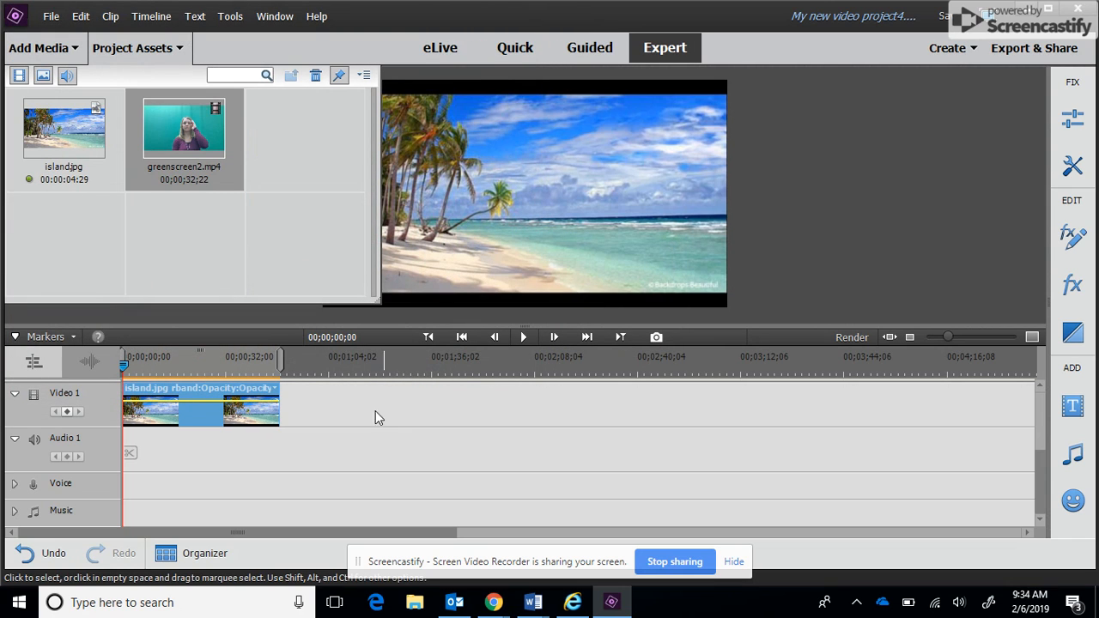
pyautogui.scroll(-3)
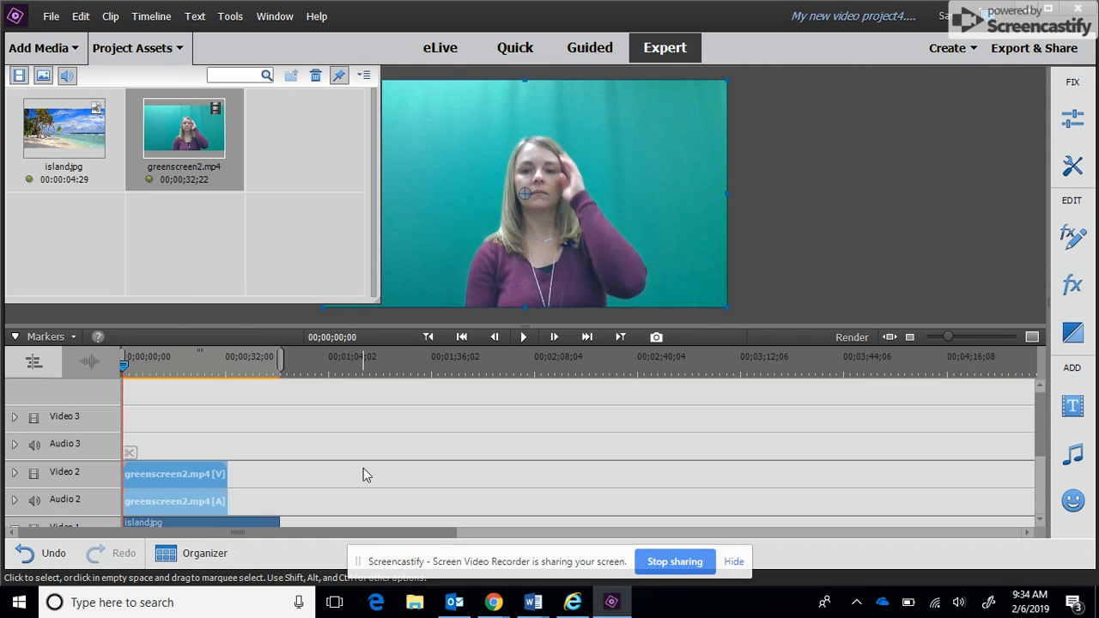
pyautogui.scroll(-3)
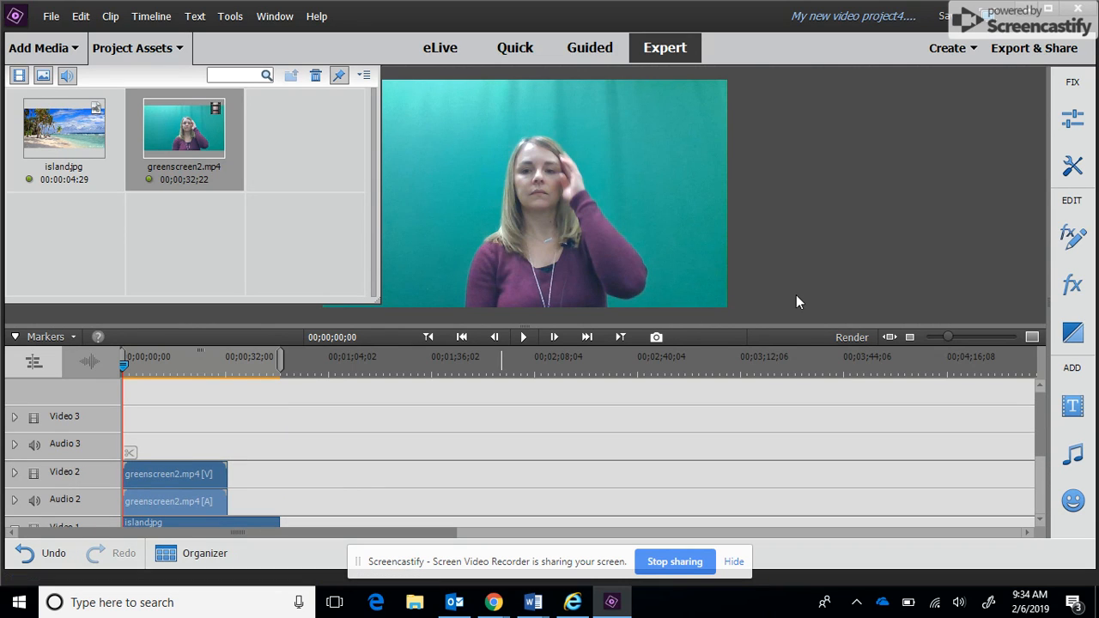
pyautogui.moveTo(1084, 312)
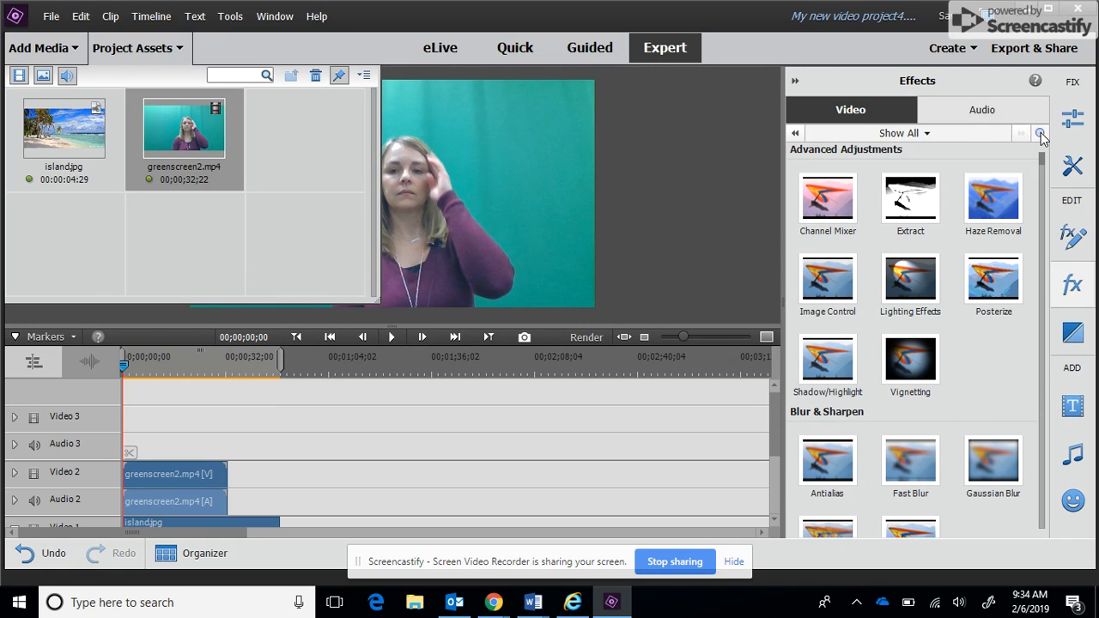
# Search the effects for 'ch' and select Chroma Key under Keying
pyautogui.write('chr')
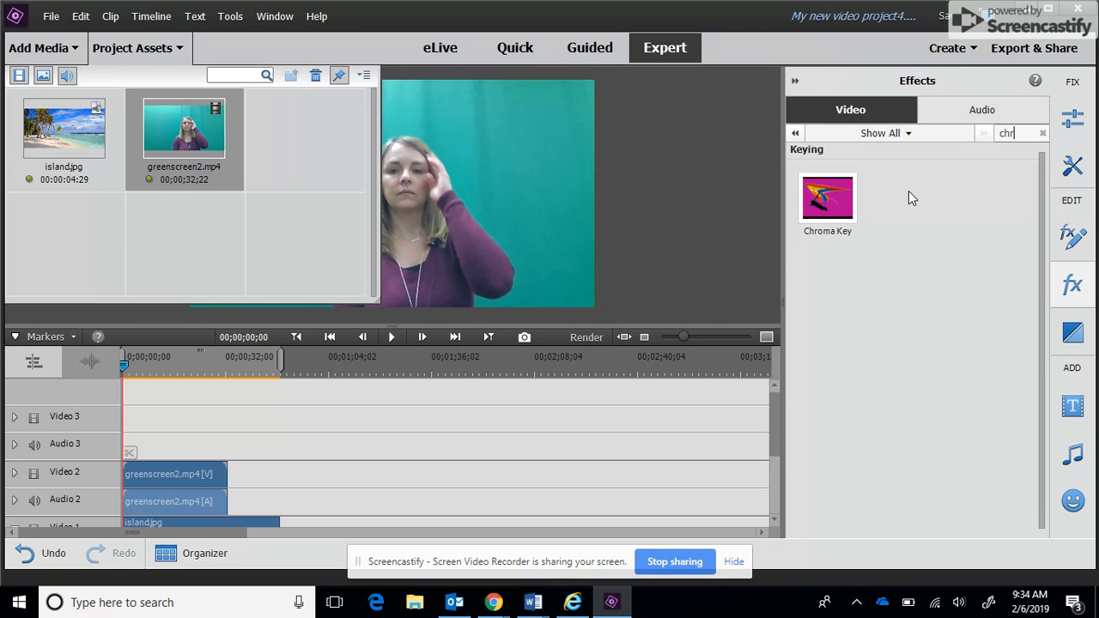
pyautogui.click(827, 197)
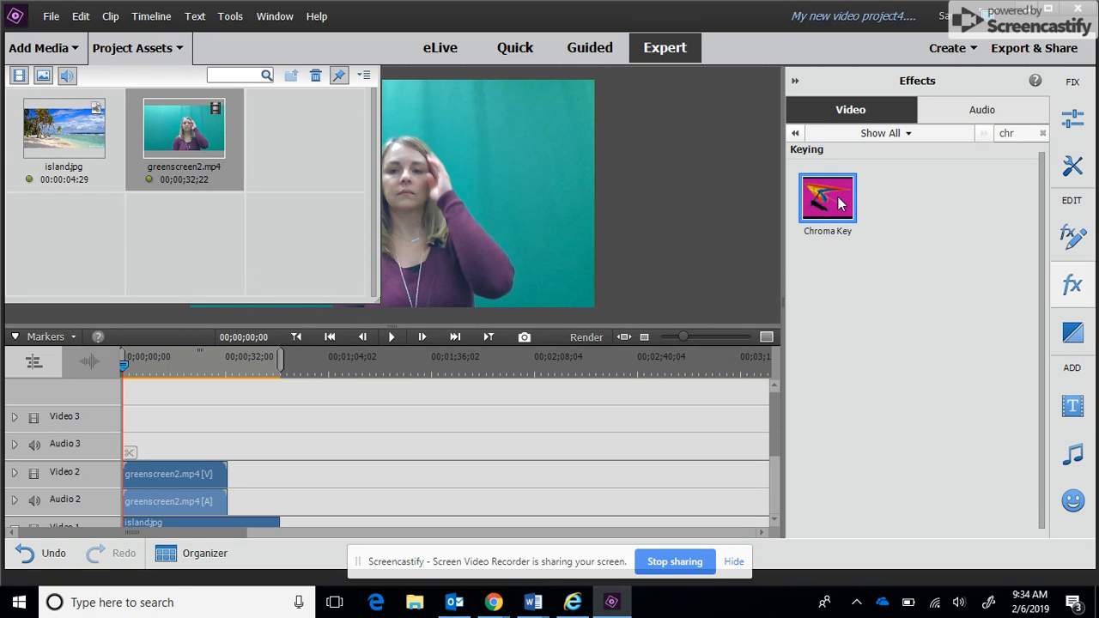
pyautogui.moveTo(526, 328)
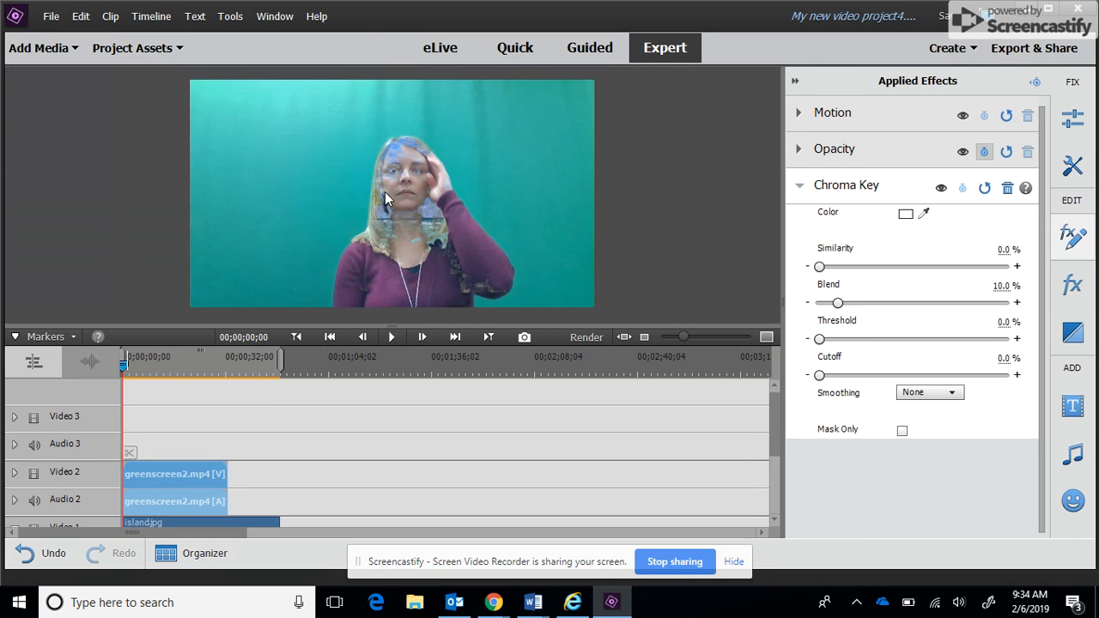
pyautogui.moveTo(922, 208)
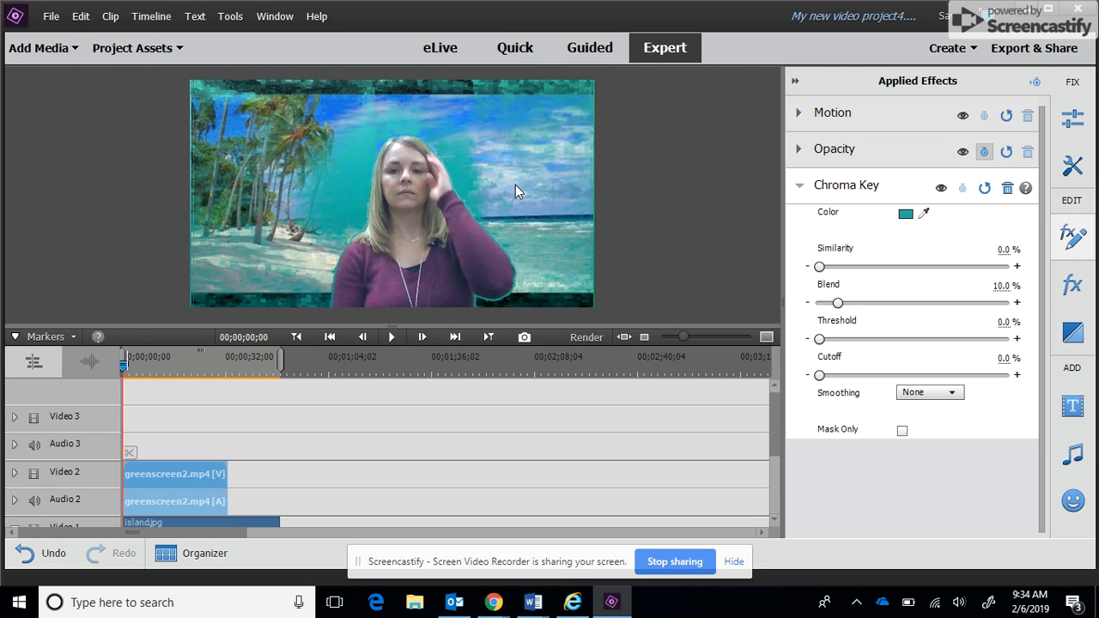
pyautogui.moveTo(541, 203)
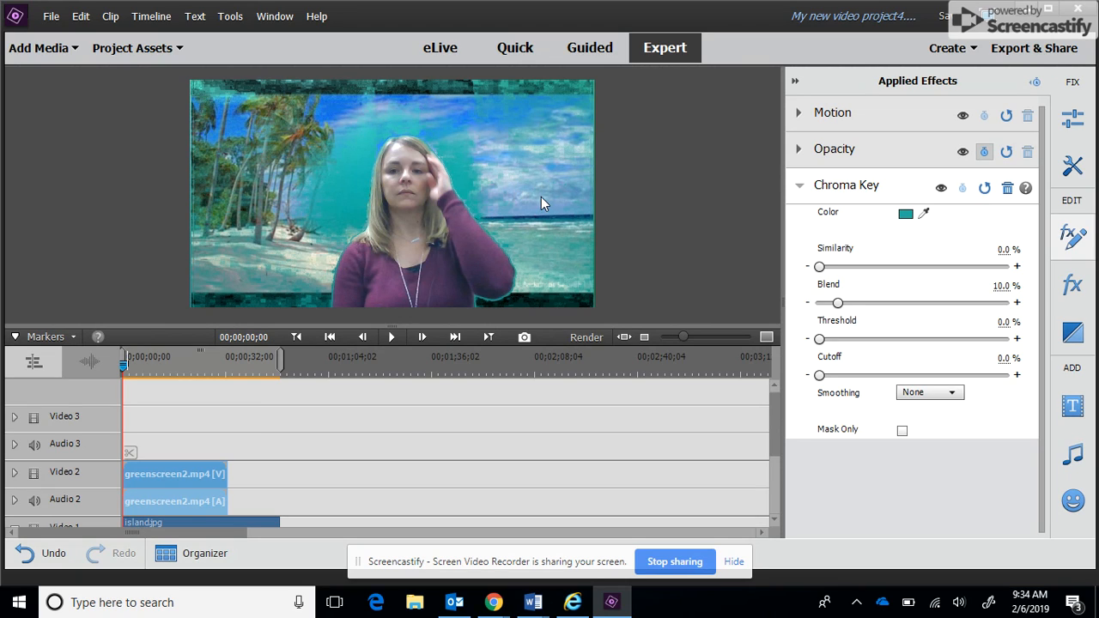
pyautogui.moveTo(743, 290)
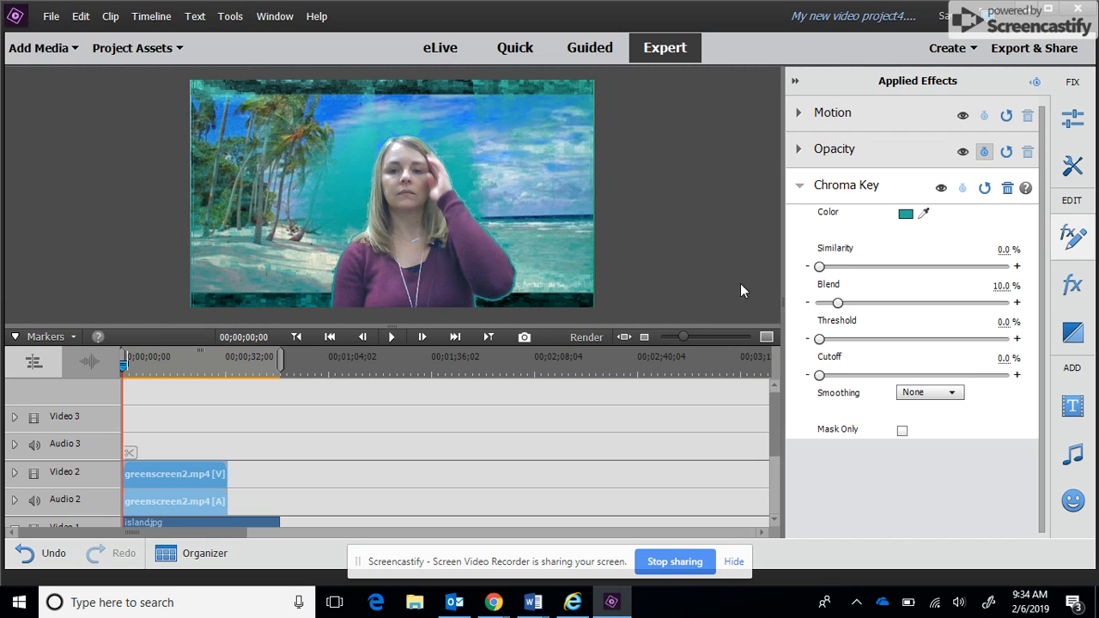
pyautogui.moveTo(837, 303)
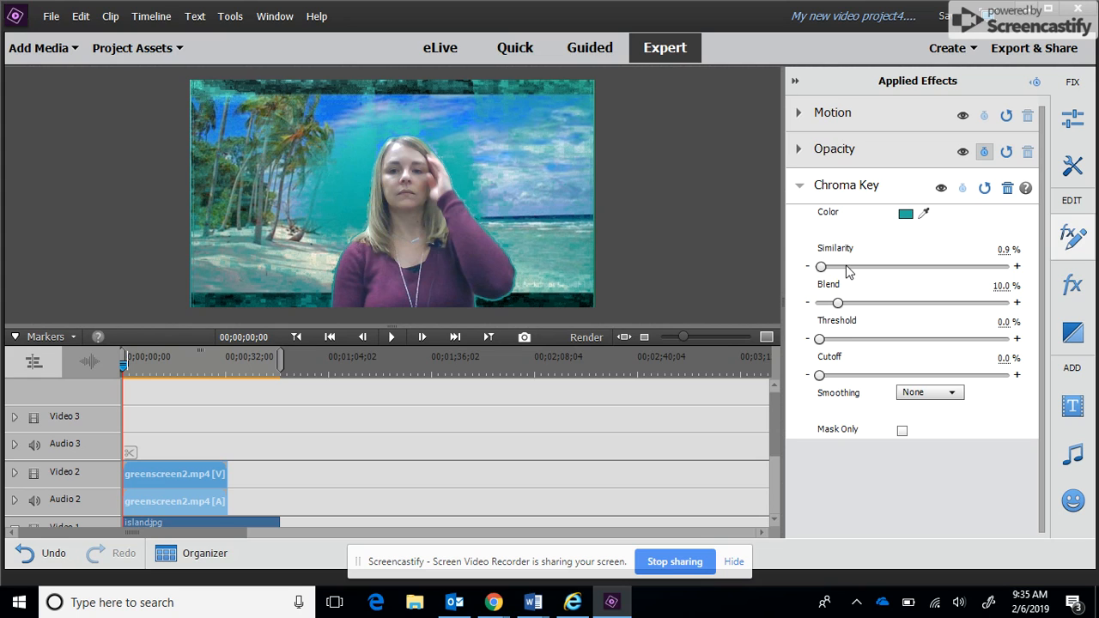
# Raise Chroma Key Similarity to 22.5% to remove the green backdrop
pyautogui.moveTo(822, 266); pyautogui.dragTo(858, 267)
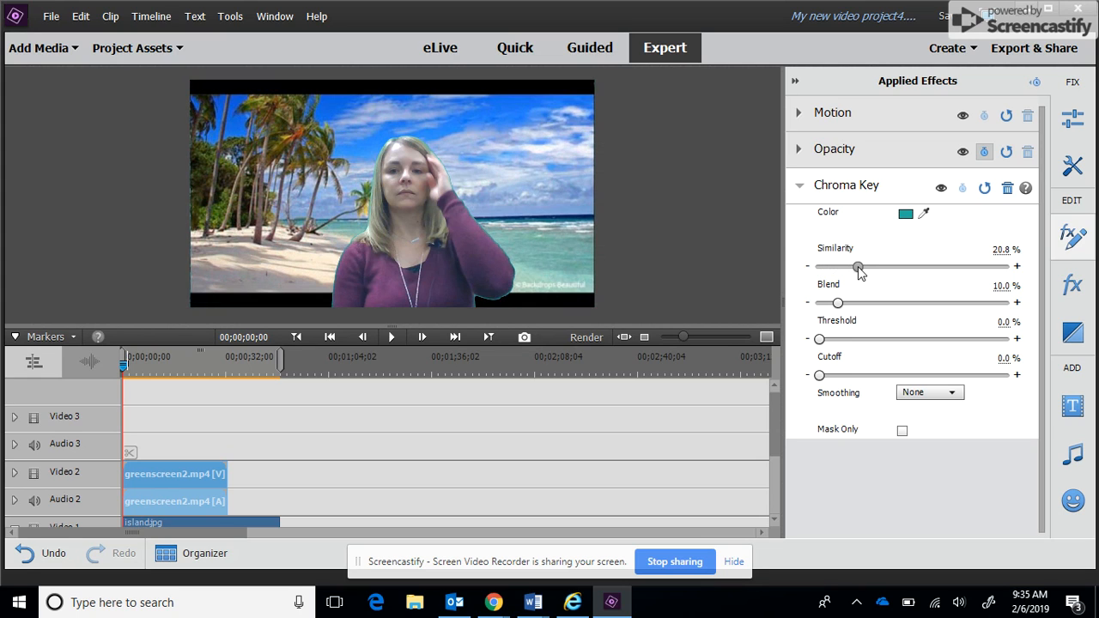
pyautogui.moveTo(857, 267); pyautogui.dragTo(862, 266)
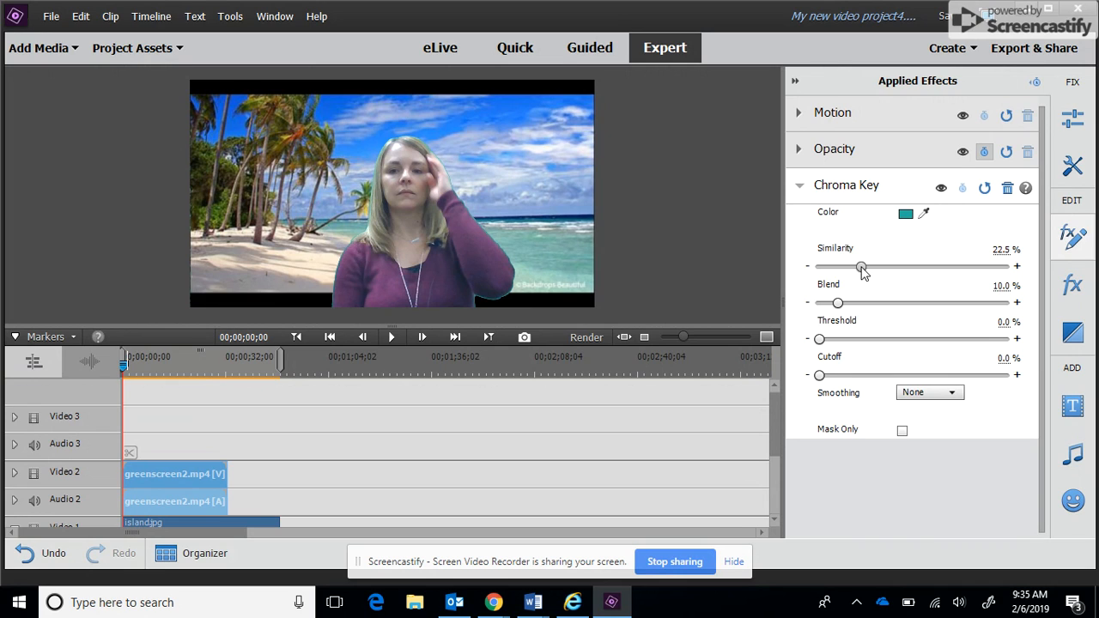
pyautogui.moveTo(455, 268)
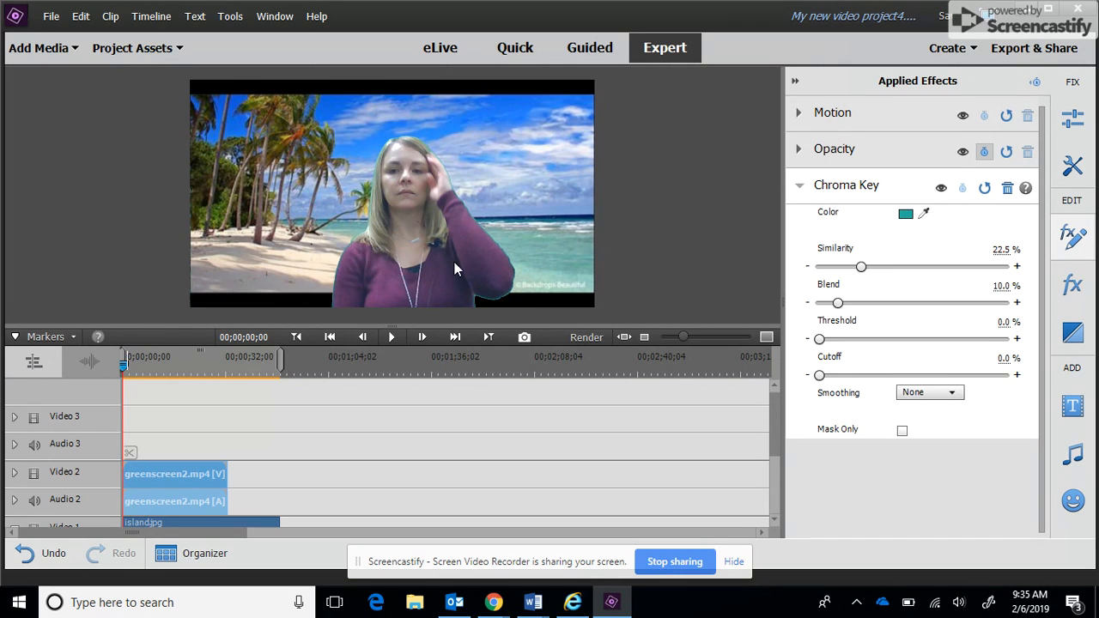
pyautogui.moveTo(470, 249)
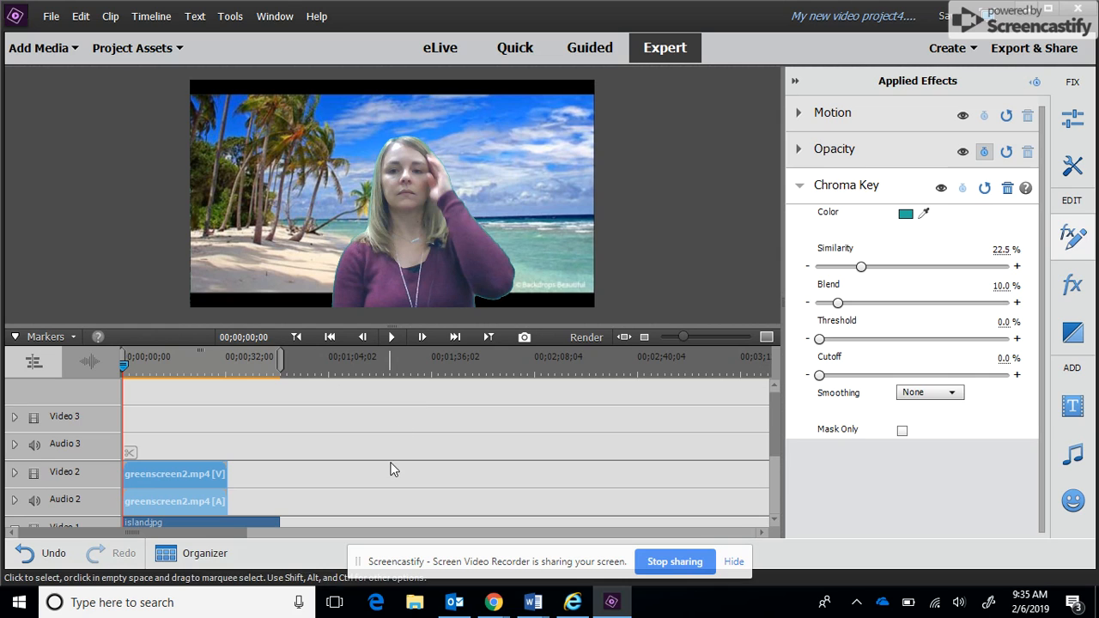
pyautogui.moveTo(830, 388)
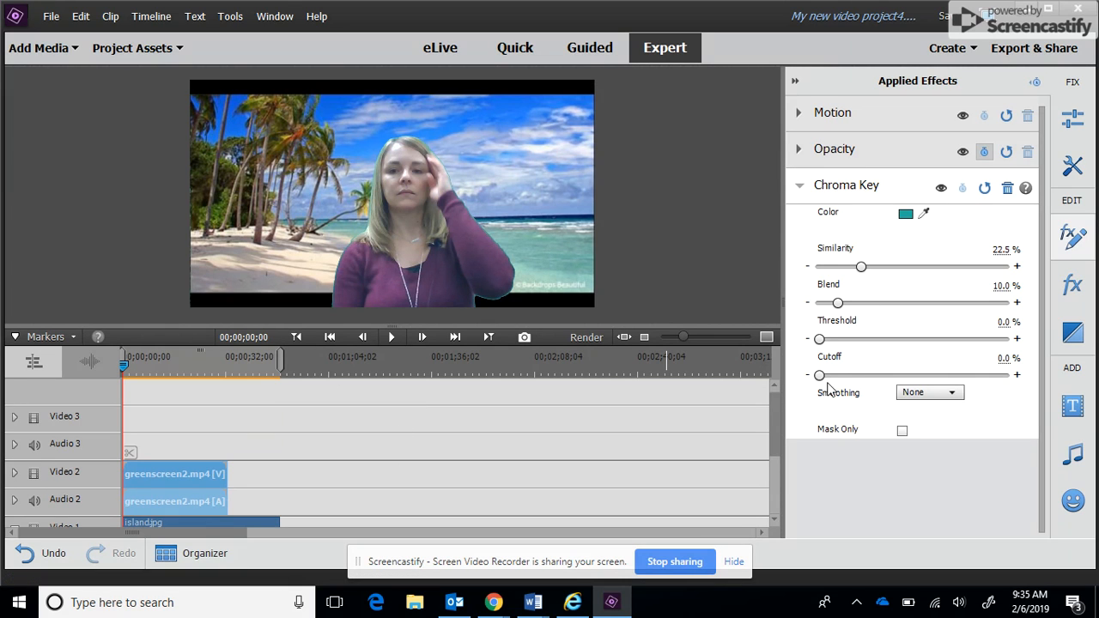
pyautogui.moveTo(360, 541)
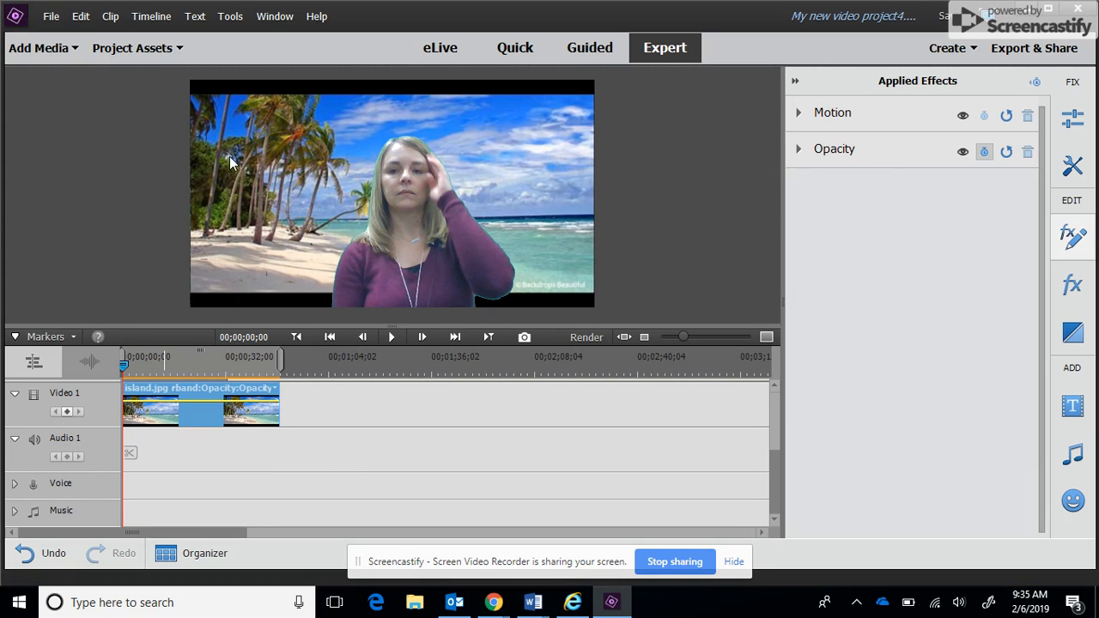
pyautogui.moveTo(330, 97)
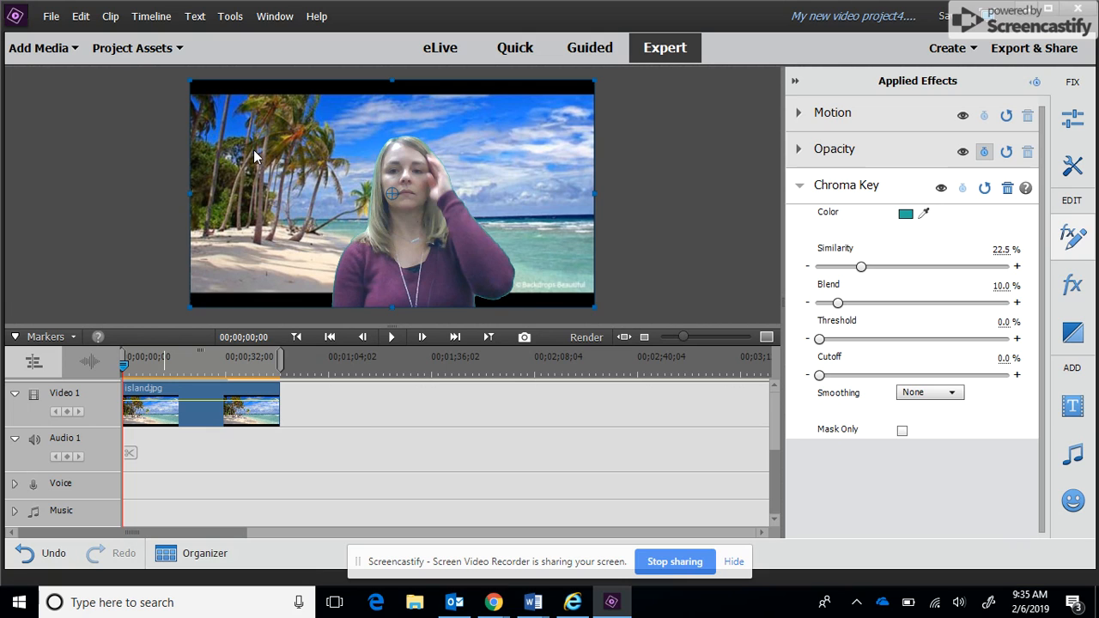
# Scale island.jpg to fill the frame, then show the Export & Share options
pyautogui.click(1007, 187)
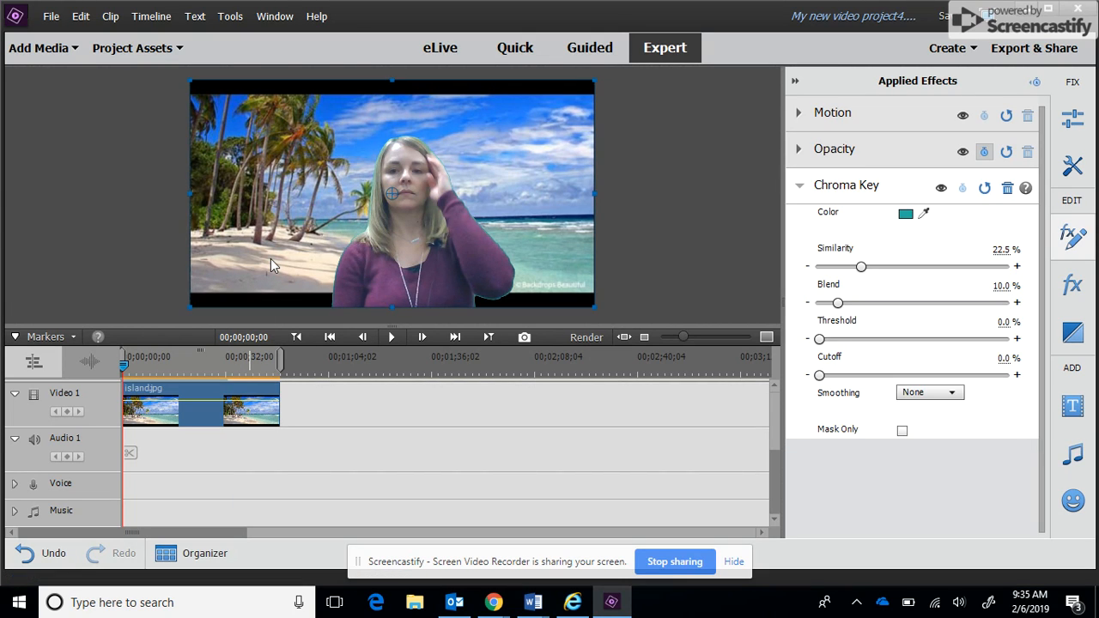
pyautogui.click(1007, 187)
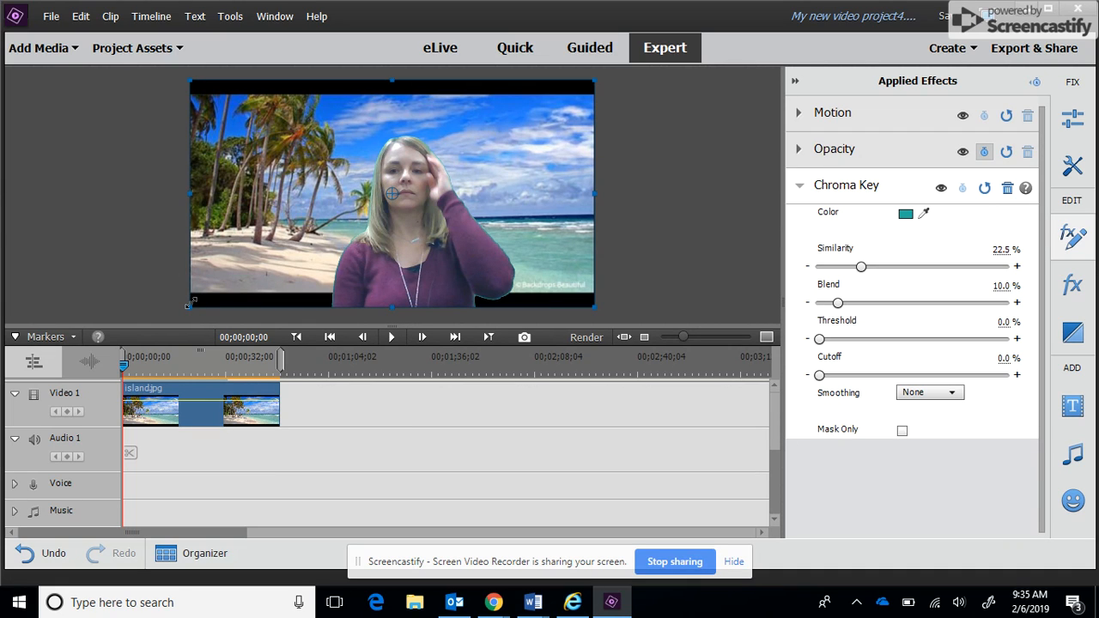
pyautogui.moveTo(223, 268)
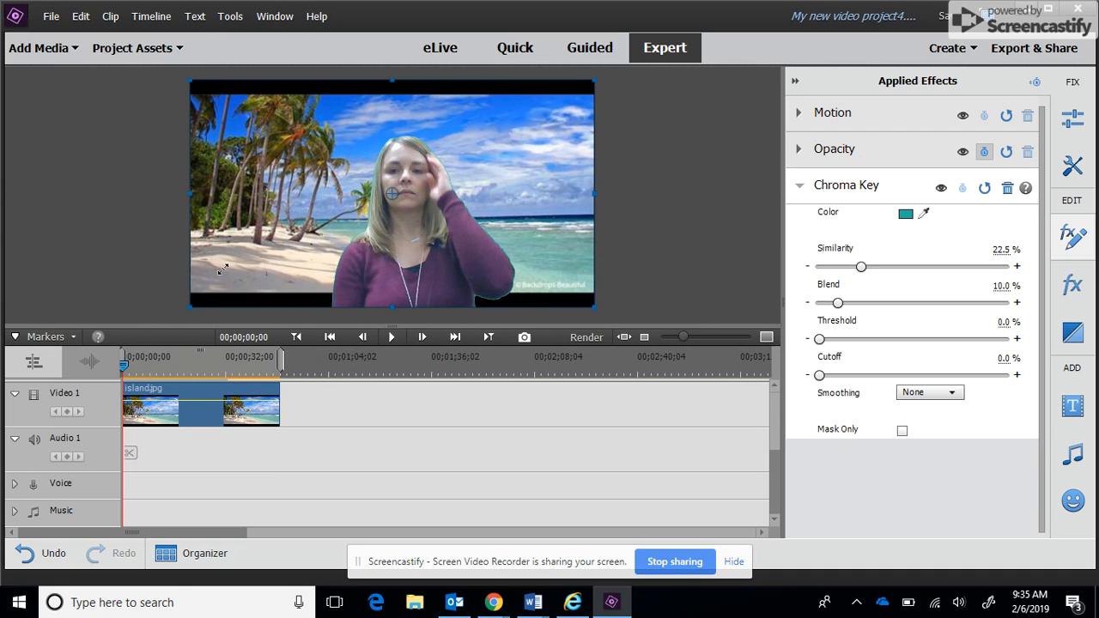
pyautogui.click(1008, 187)
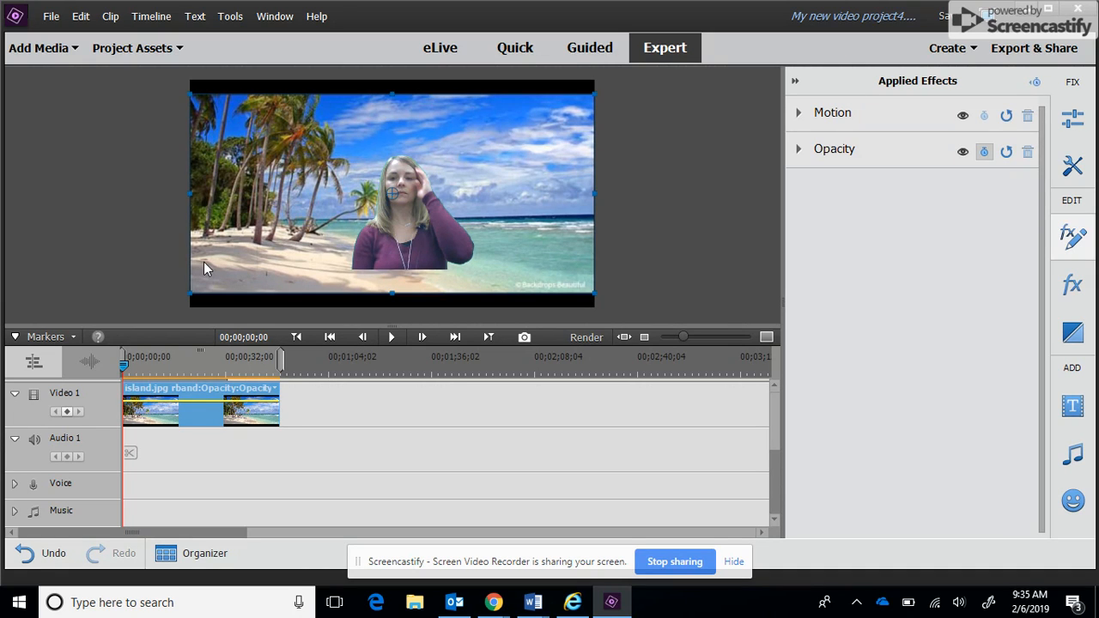
pyautogui.moveTo(392, 302)
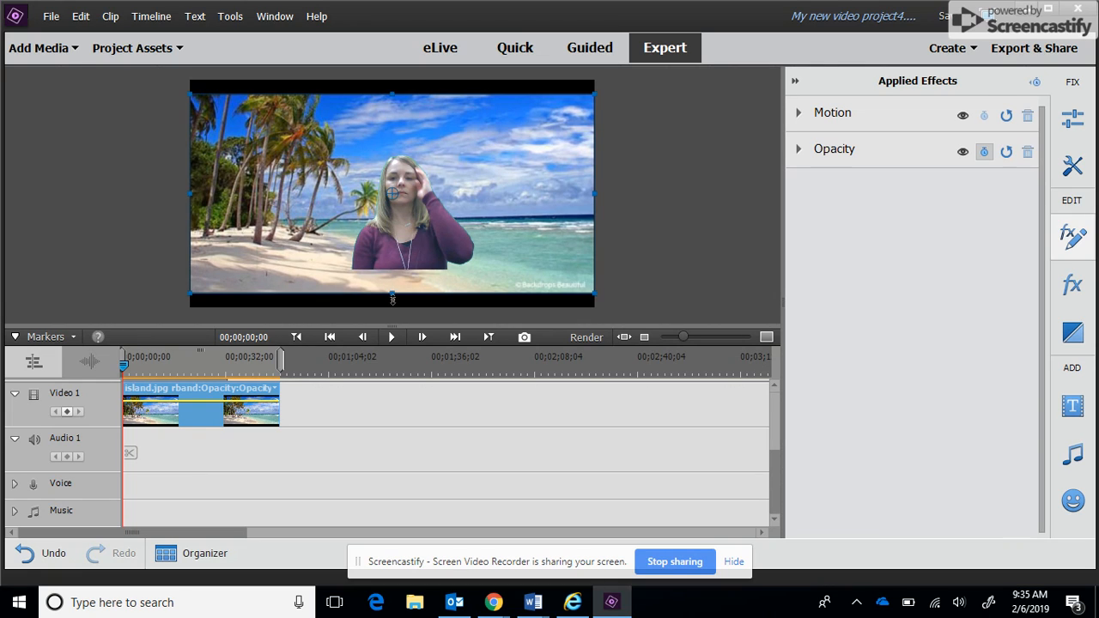
pyautogui.click(391, 193)
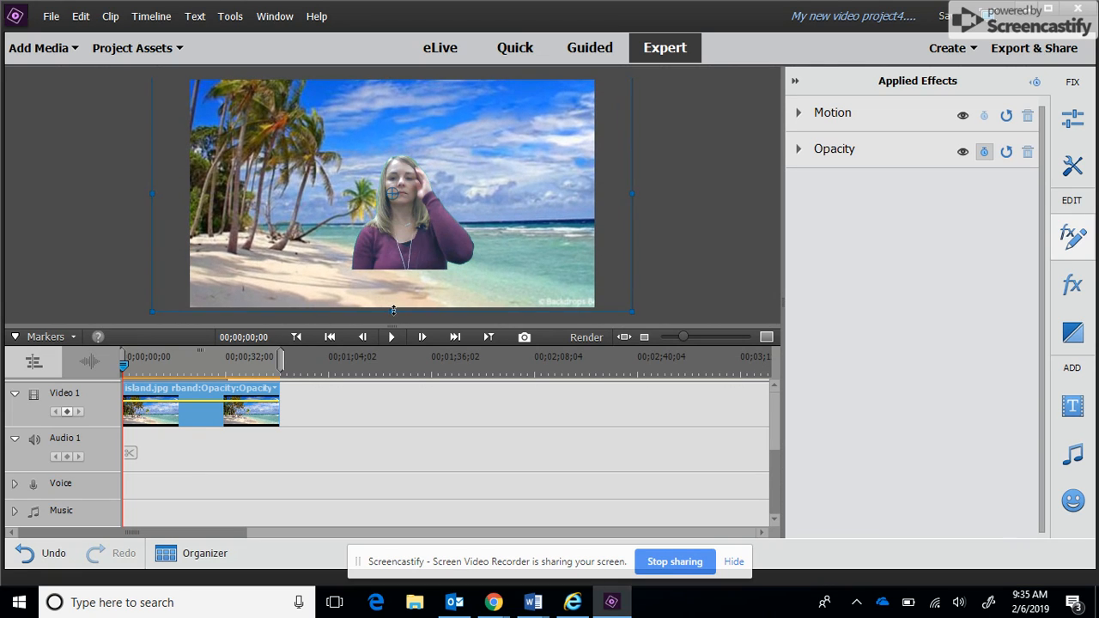
pyautogui.moveTo(410, 219)
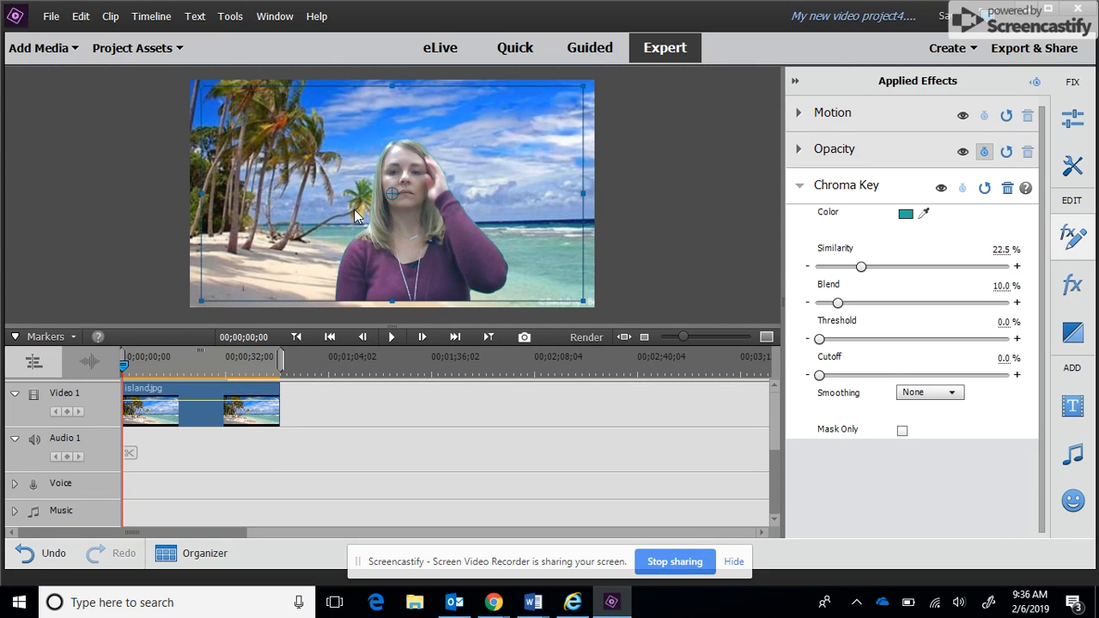
pyautogui.moveTo(421, 246)
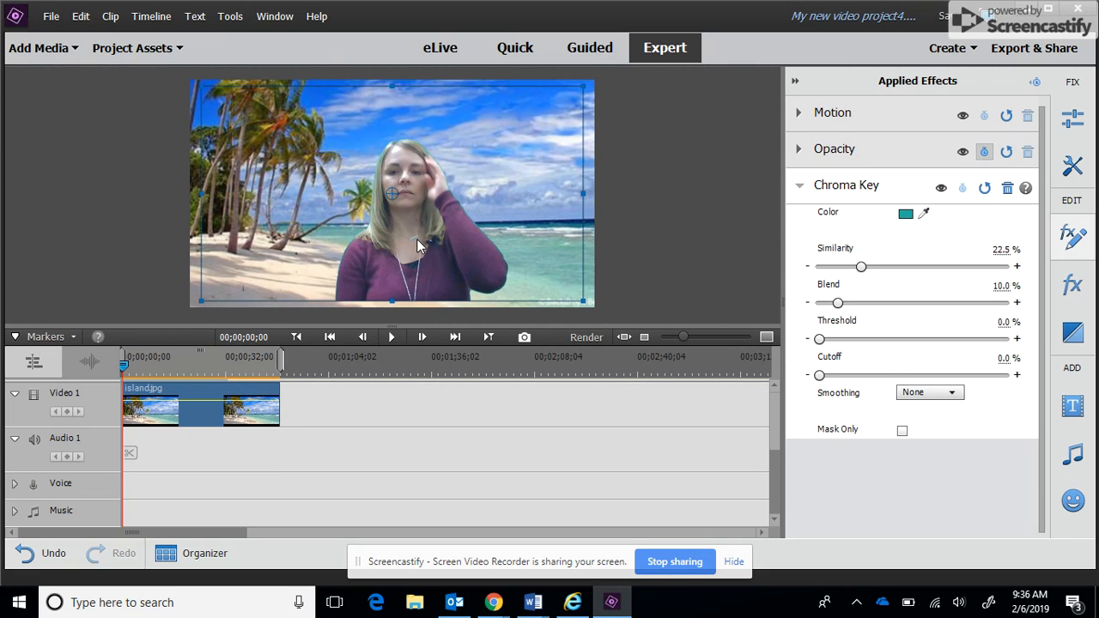
pyautogui.moveTo(544, 275)
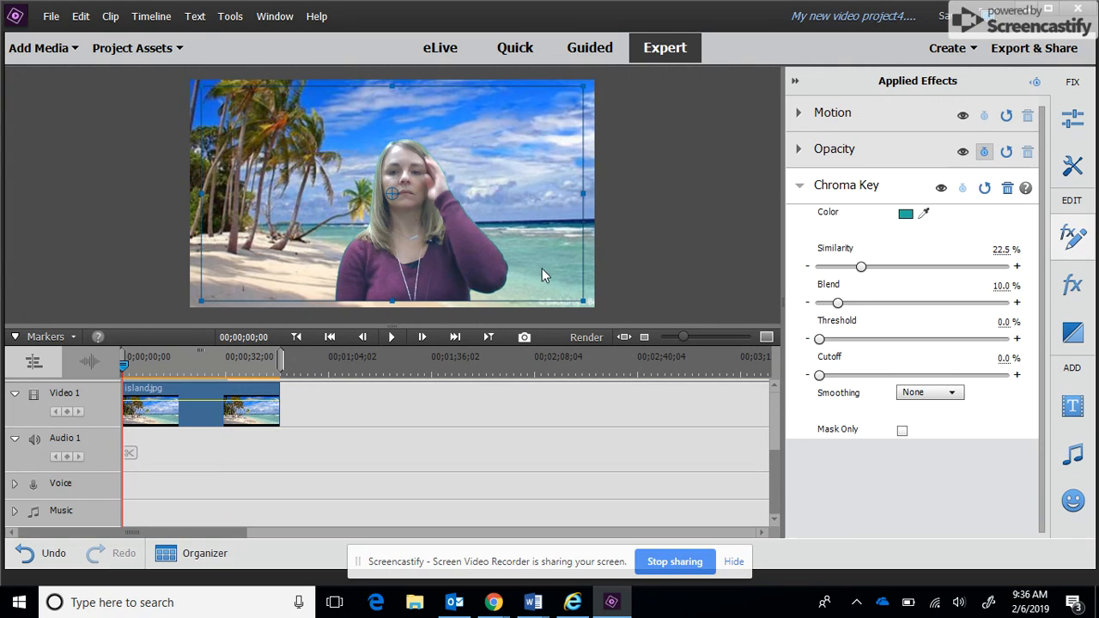
pyautogui.moveTo(597, 313)
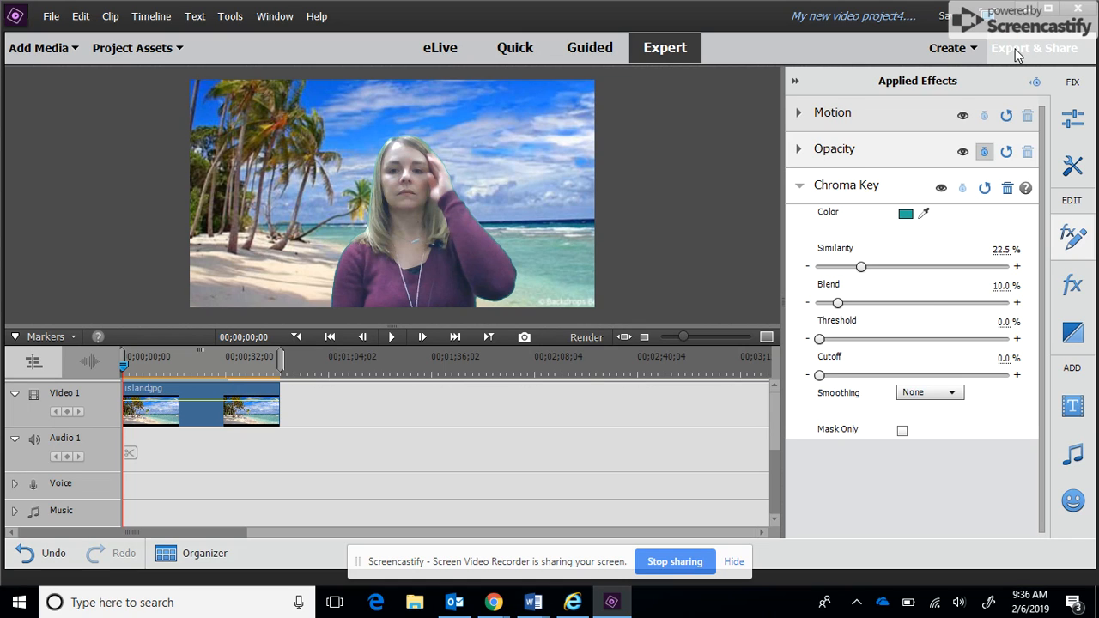
pyautogui.click(1034, 47)
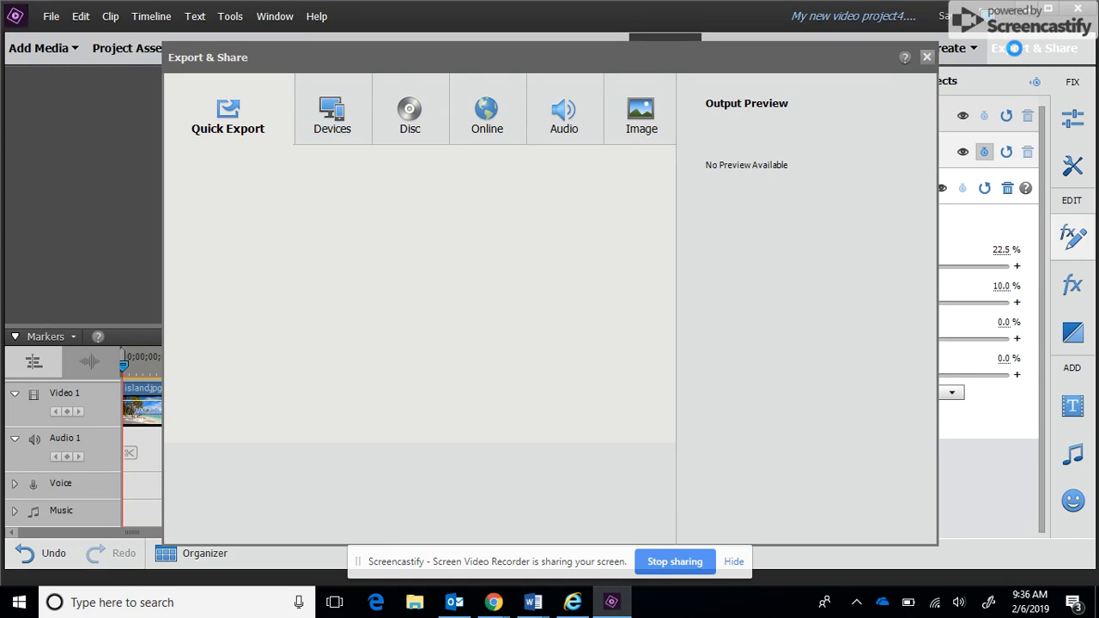
pyautogui.click(232, 116)
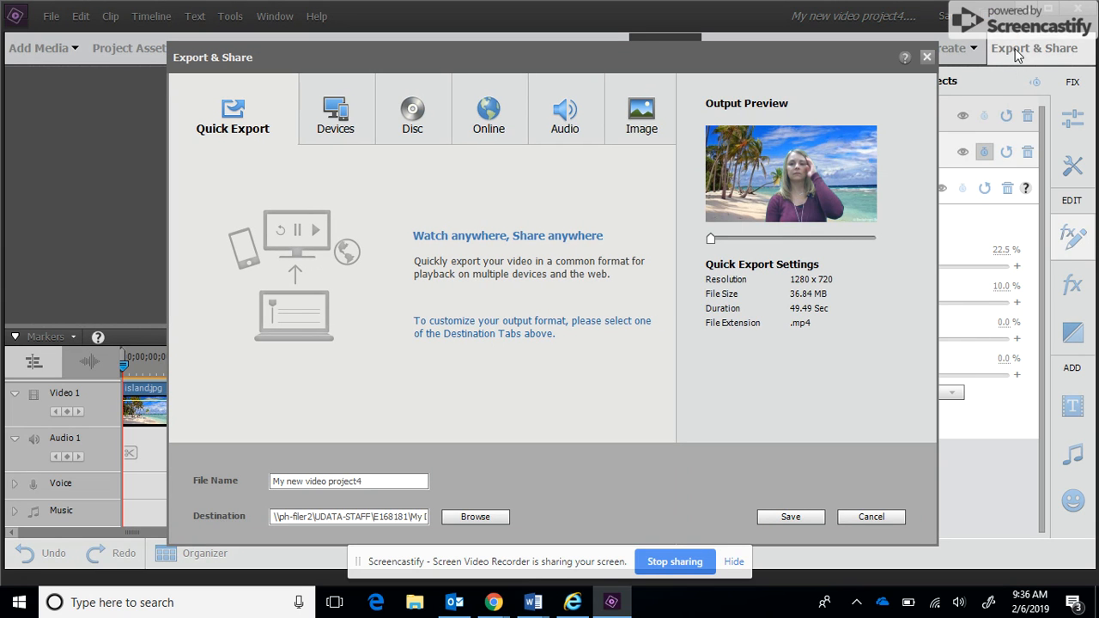
pyautogui.moveTo(571, 313)
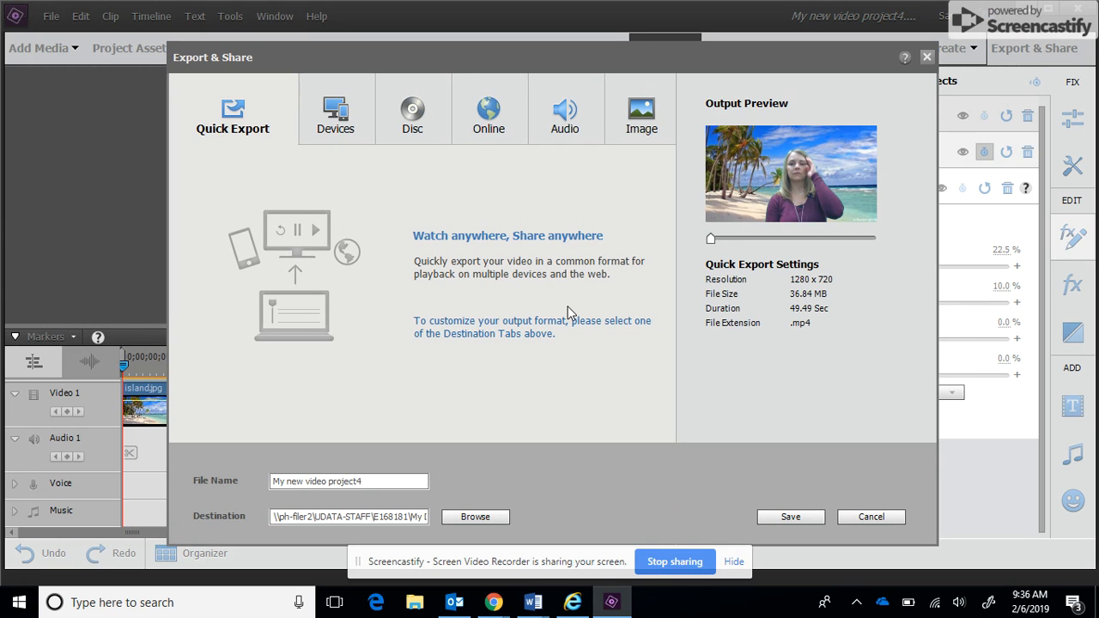
# Share online to YouTube at HD 720 (1280 x 720) and begin sharing
pyautogui.click(489, 109)
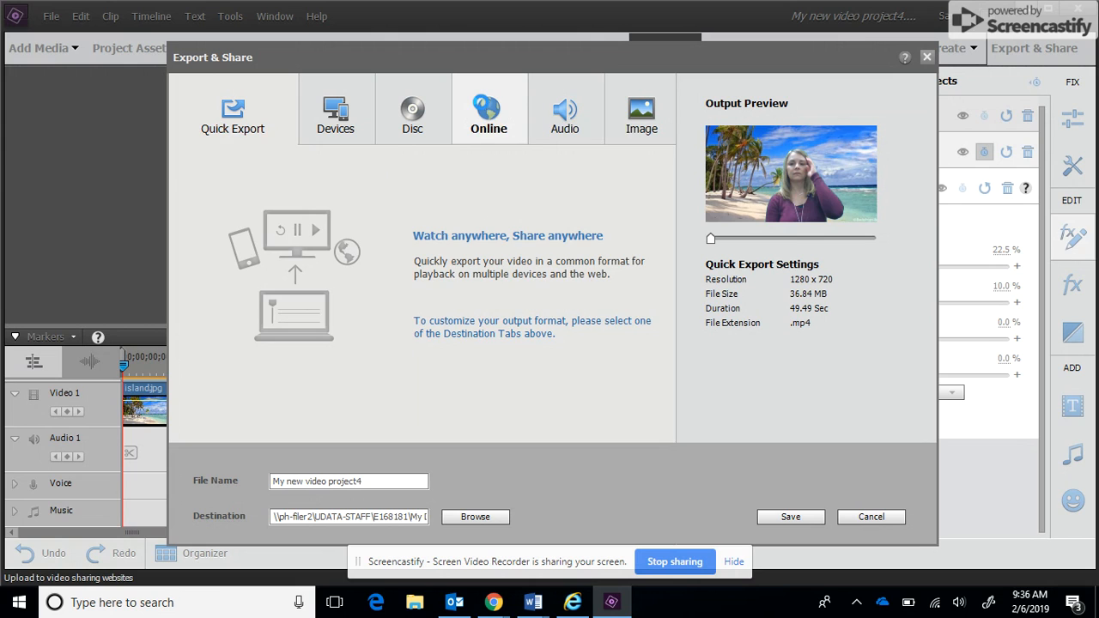
pyautogui.click(488, 109)
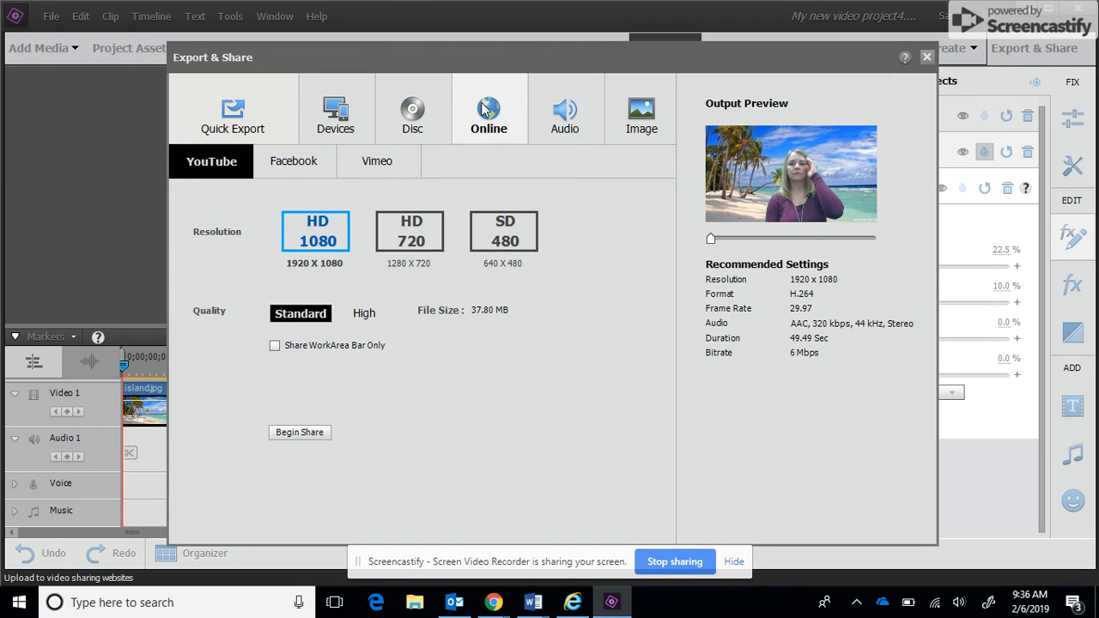
pyautogui.moveTo(266, 295)
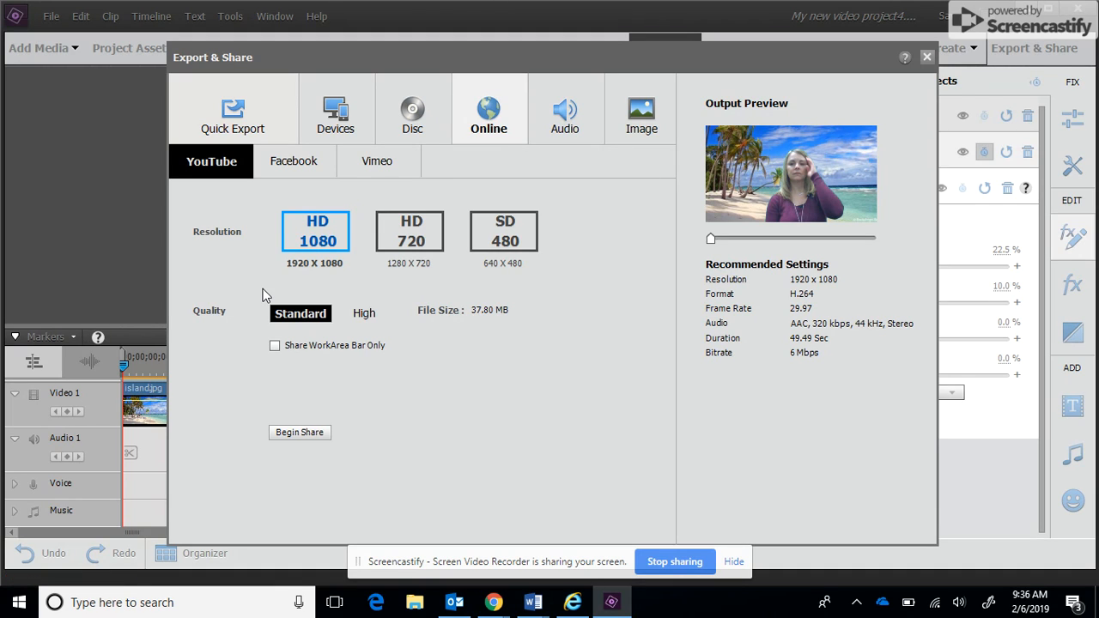
pyautogui.click(410, 230)
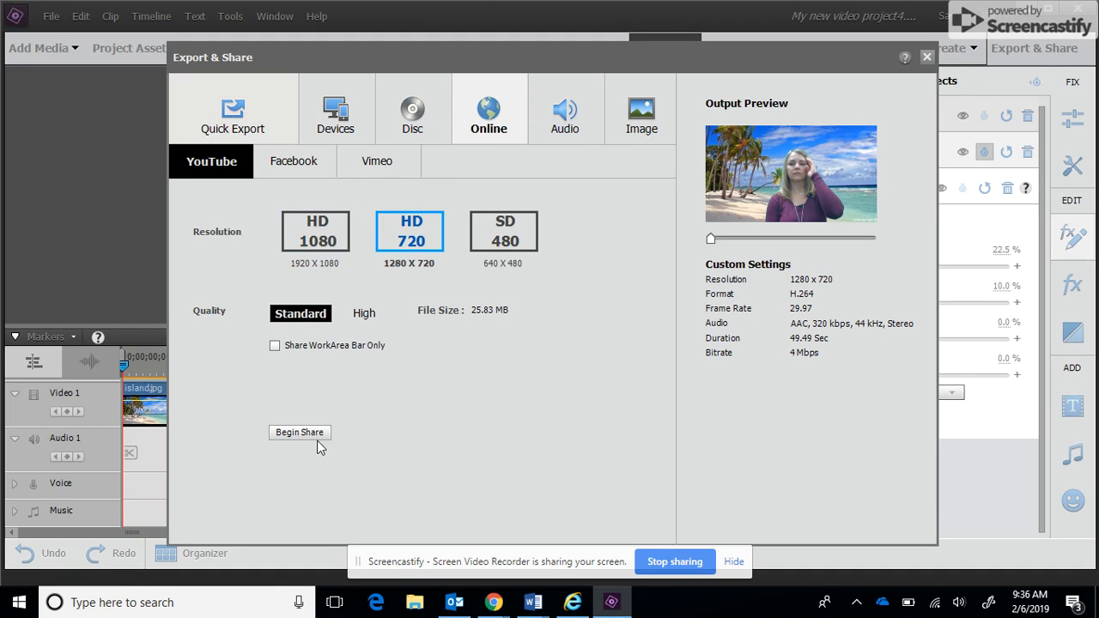
pyautogui.click(298, 432)
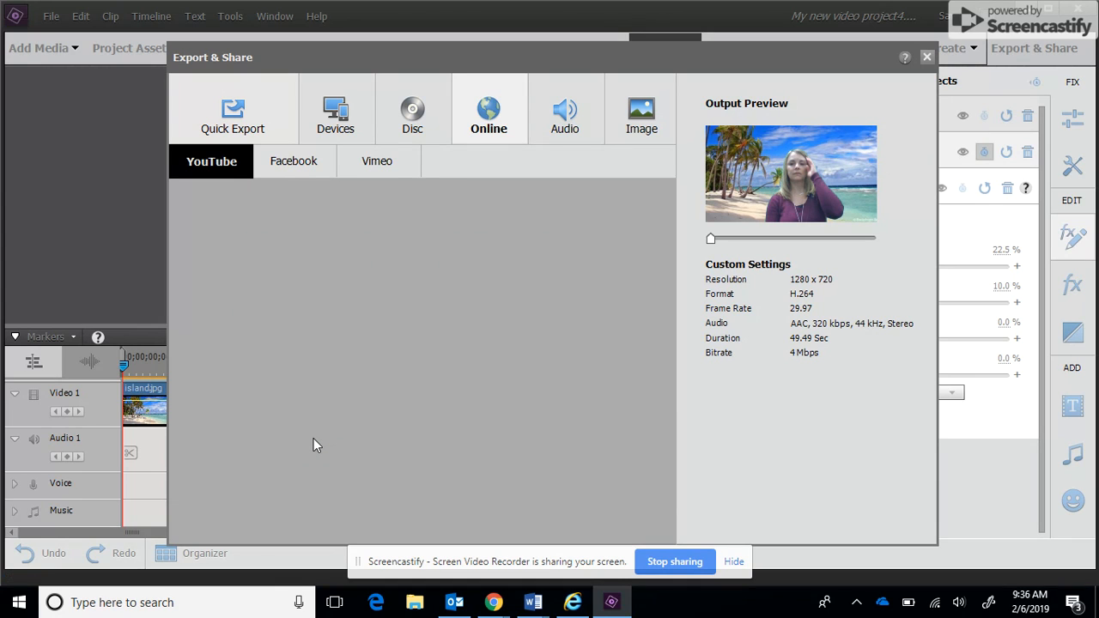